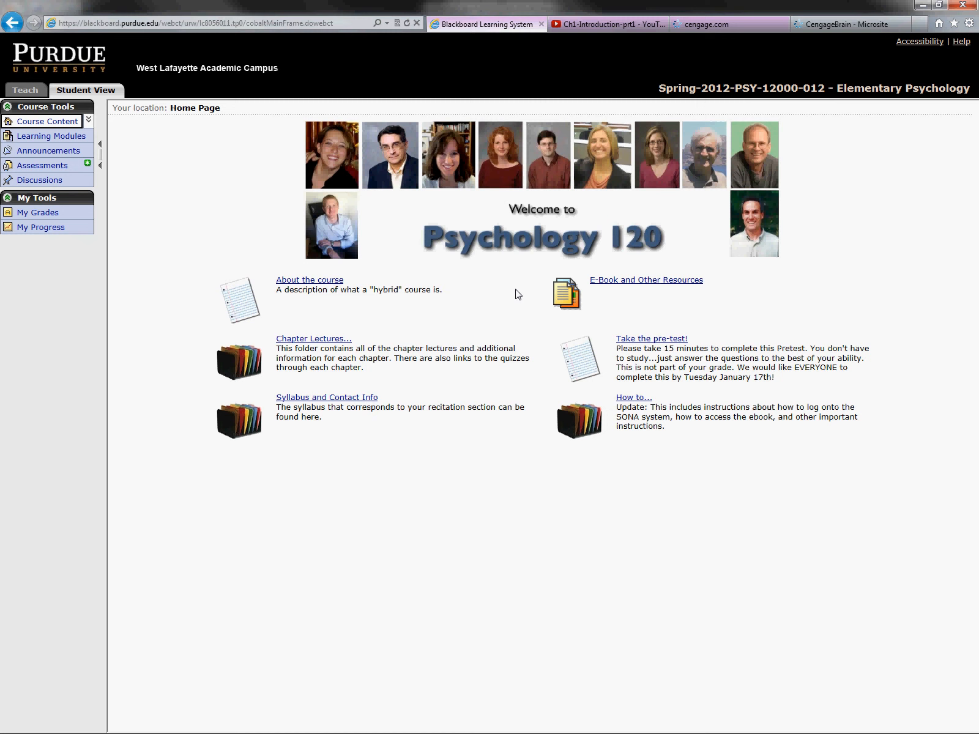
mouse_move(501, 295)
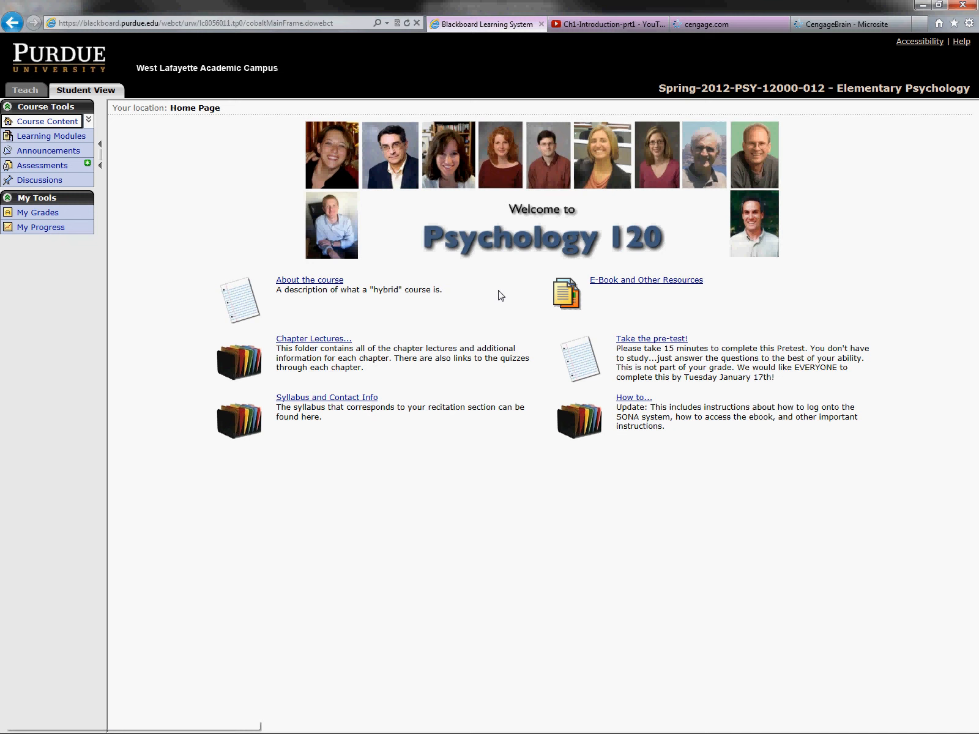
mouse_move(426, 391)
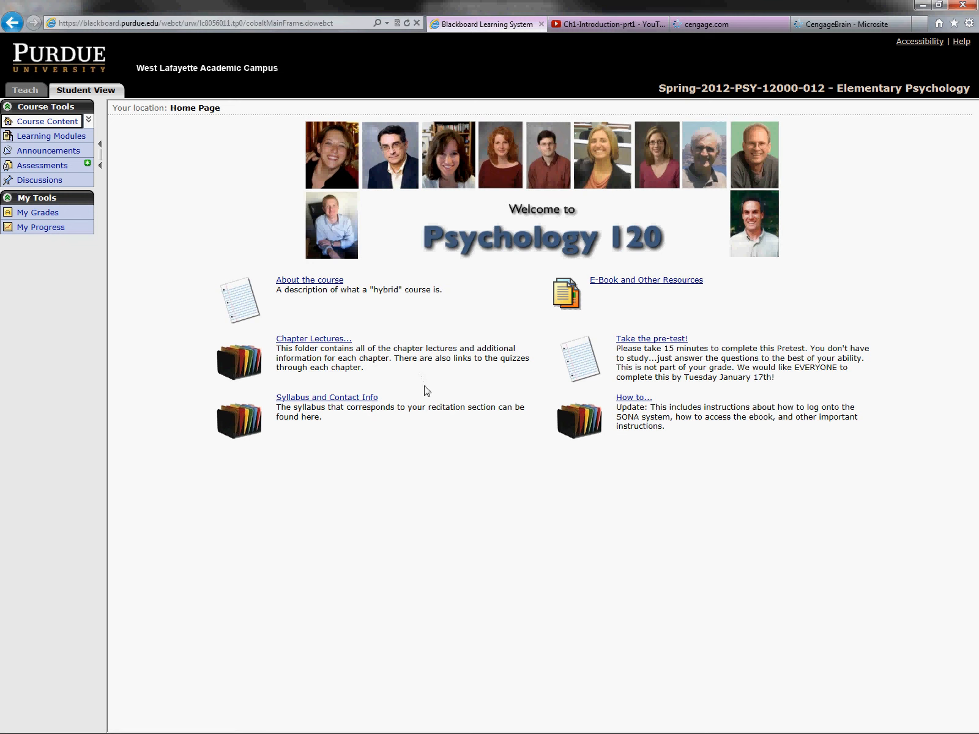
mouse_move(544, 431)
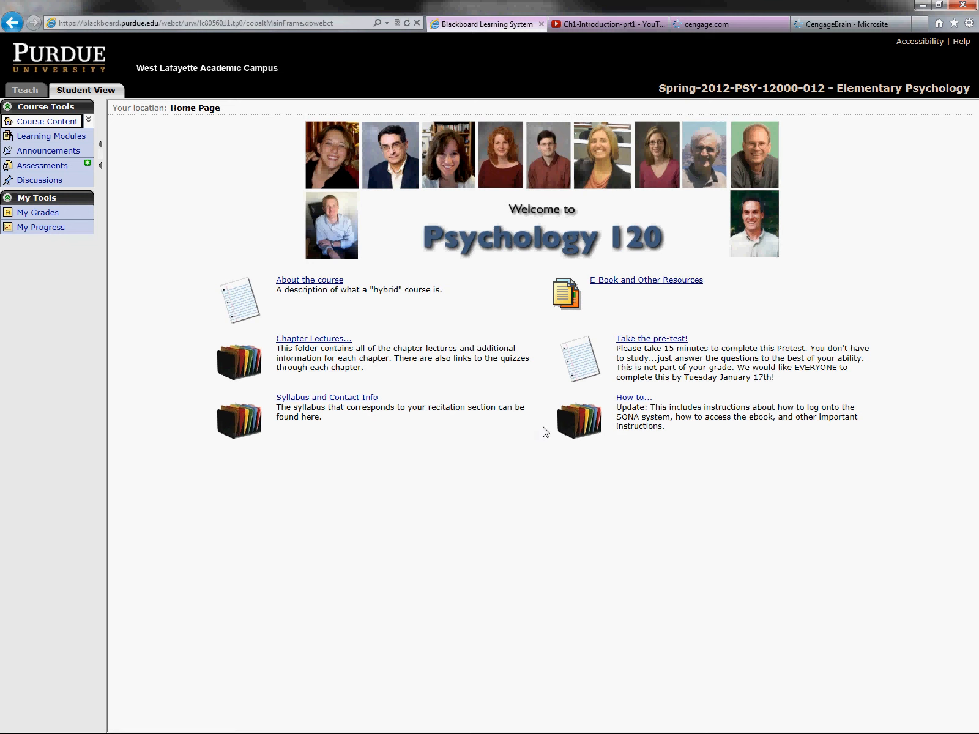
mouse_move(503, 351)
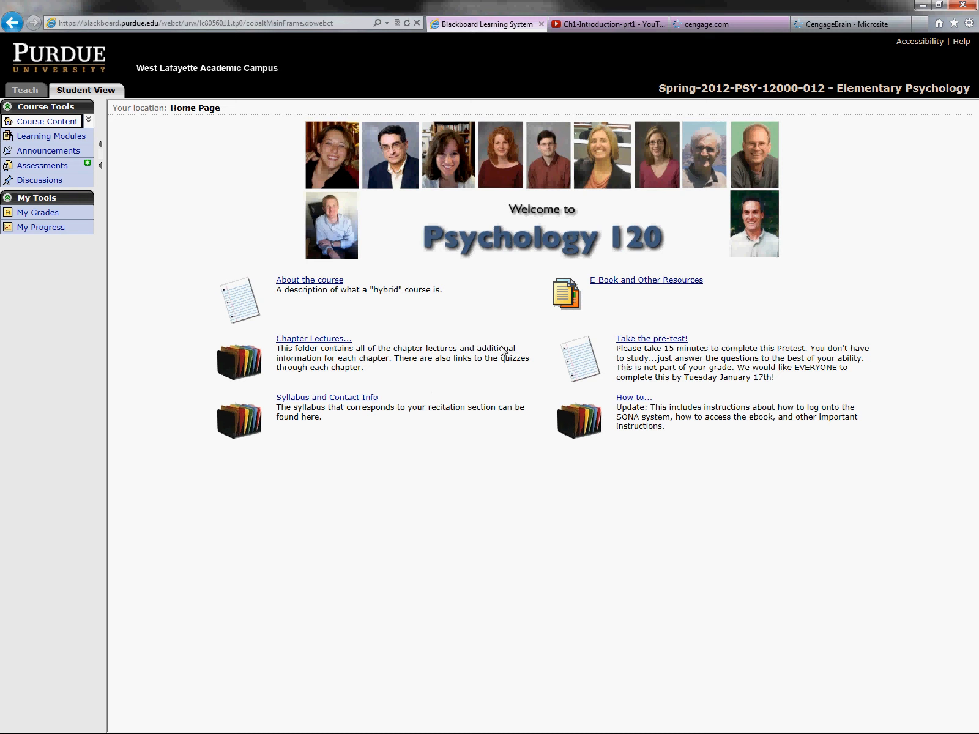
mouse_move(431, 325)
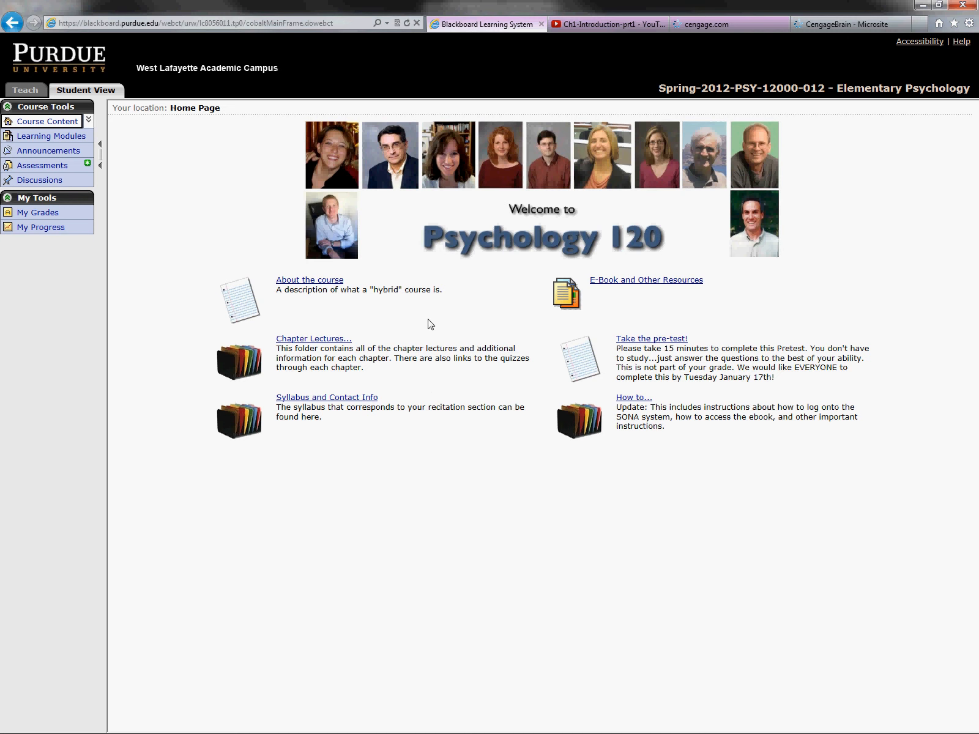
mouse_move(326, 397)
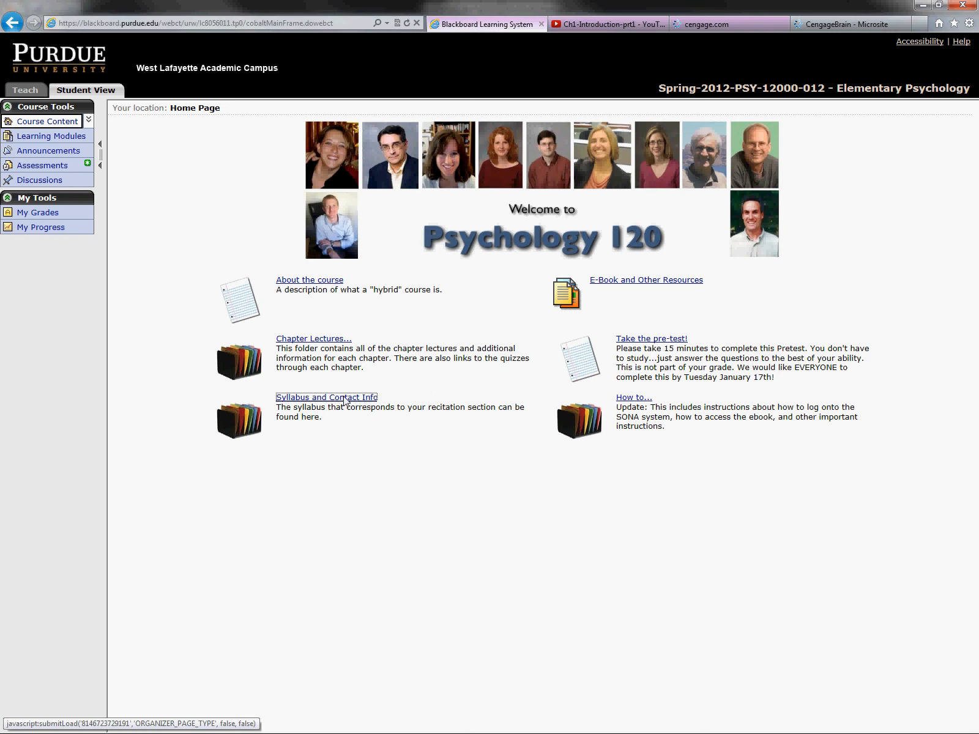
- Open the Contact Info document inside the Syllabus and Contact Info folder
click(326, 397)
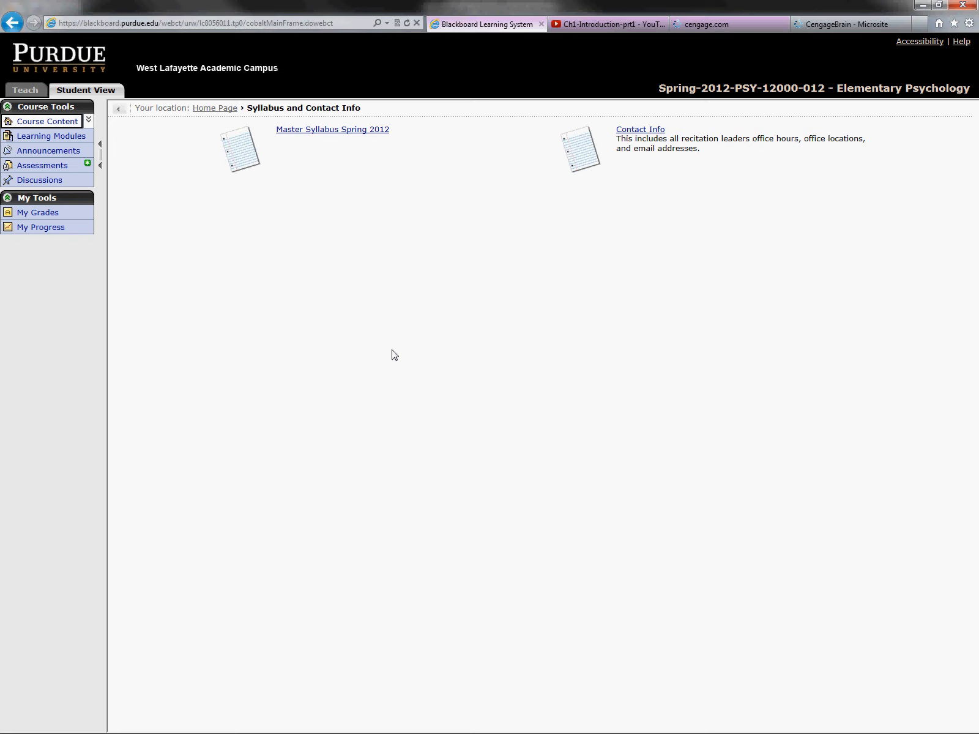
mouse_move(634, 219)
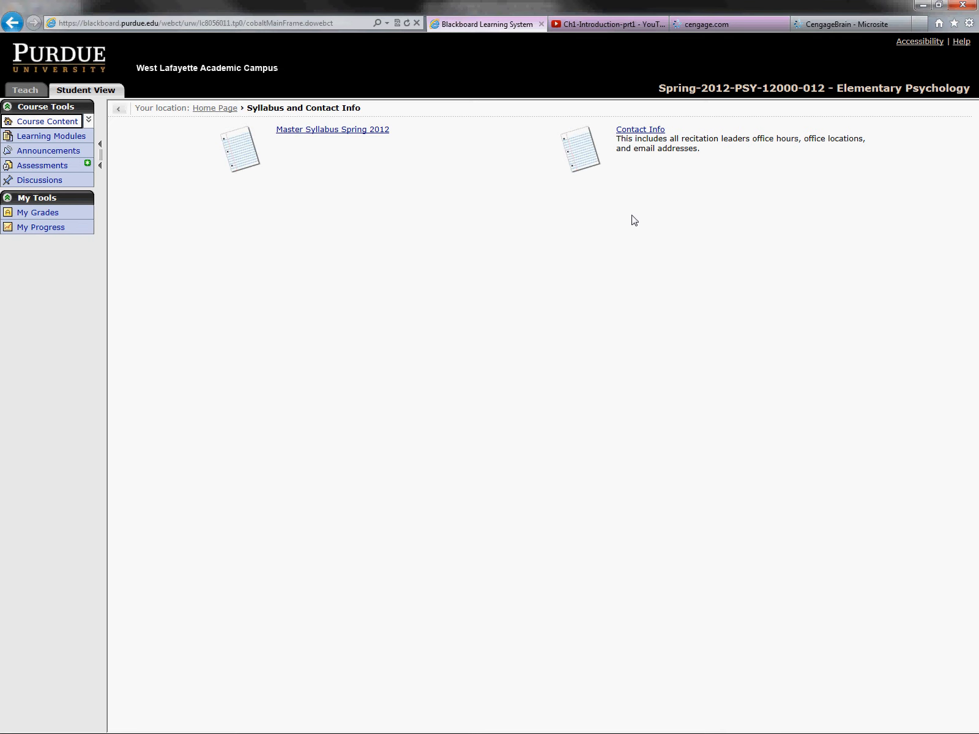
click(639, 130)
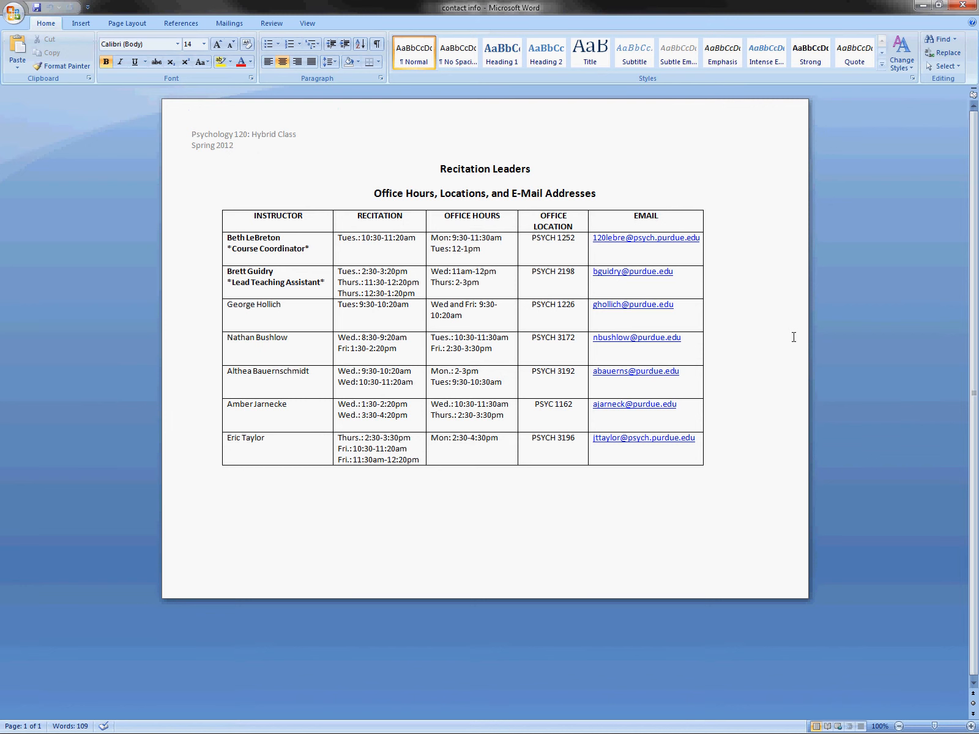
- Swap Contact Info for the Master Syllabus Spring 2012 and place the cursor at its title
click(440, 169)
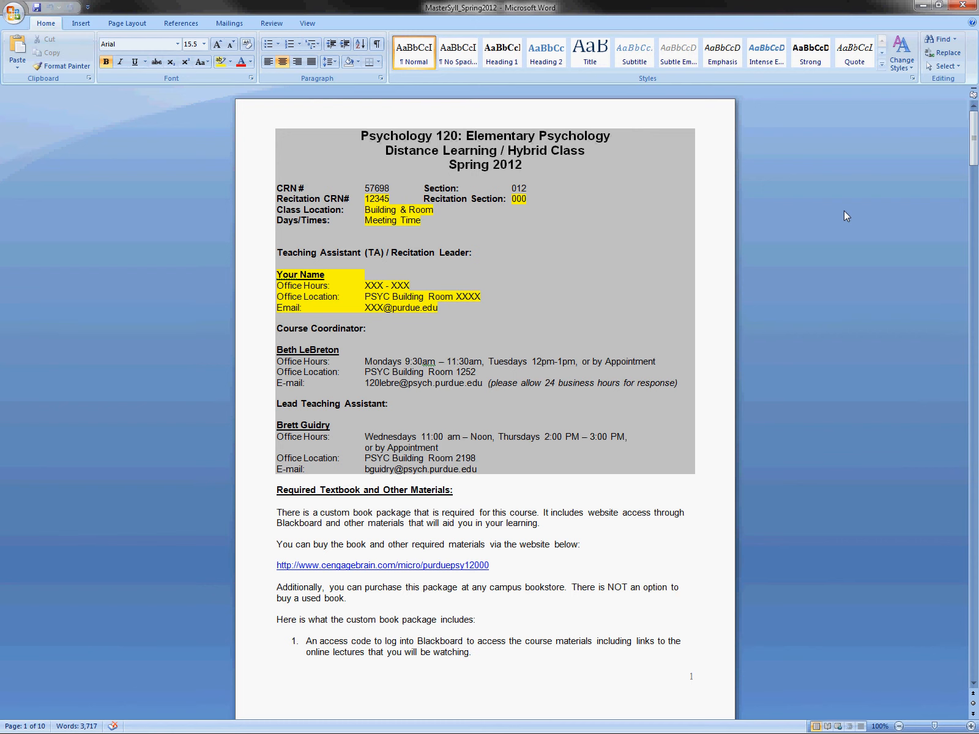
click(361, 136)
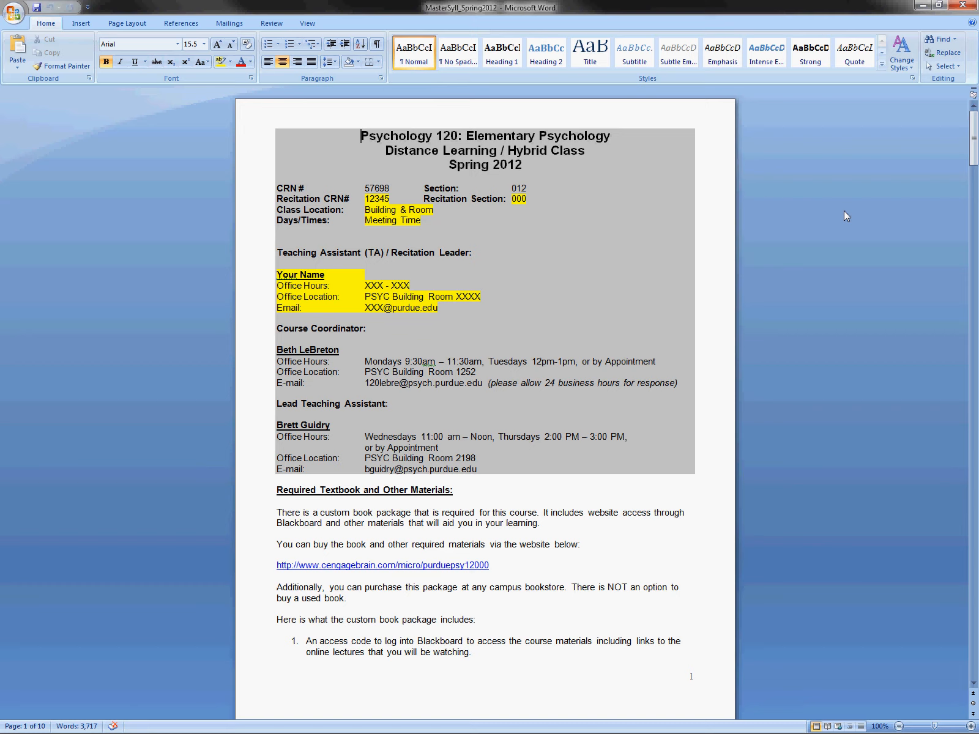
mouse_move(535, 571)
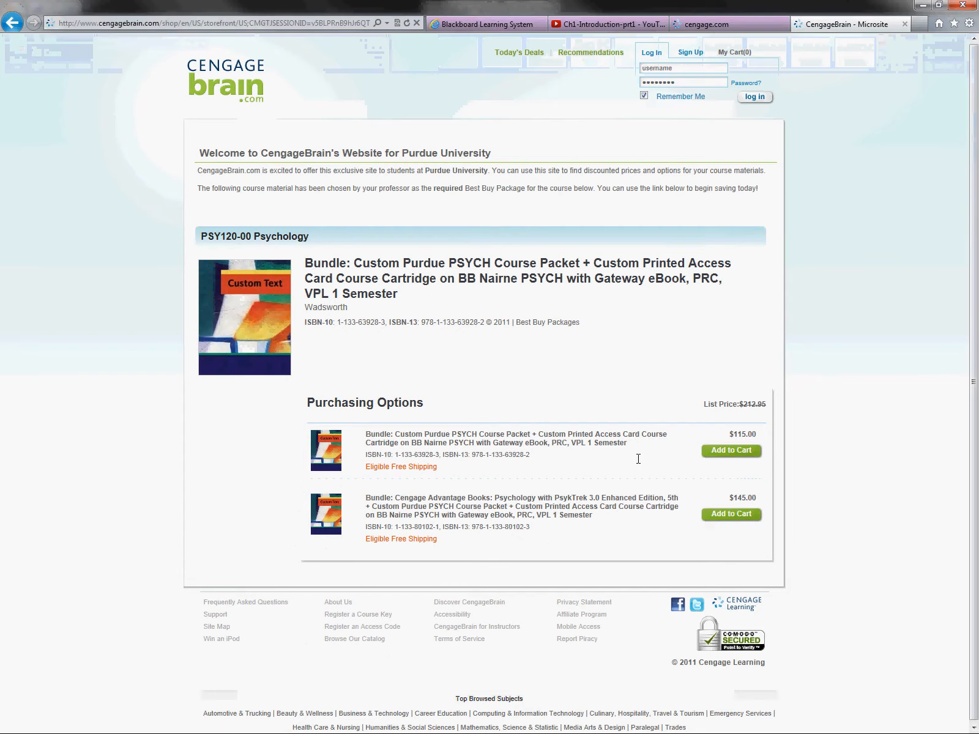
mouse_move(530, 462)
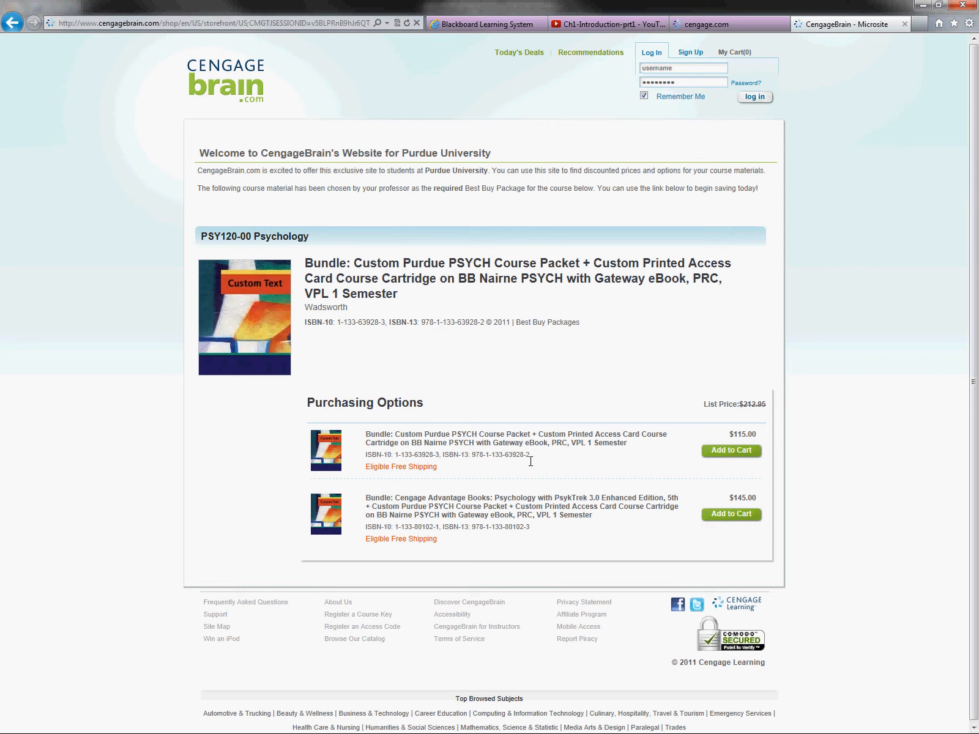
mouse_move(549, 462)
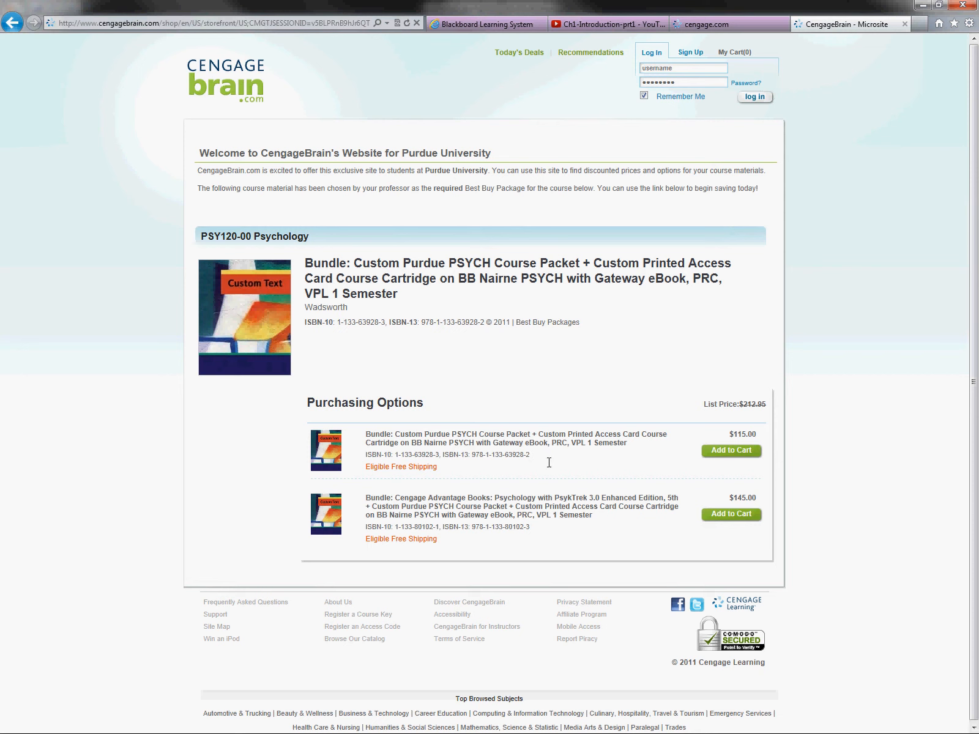
mouse_move(671, 520)
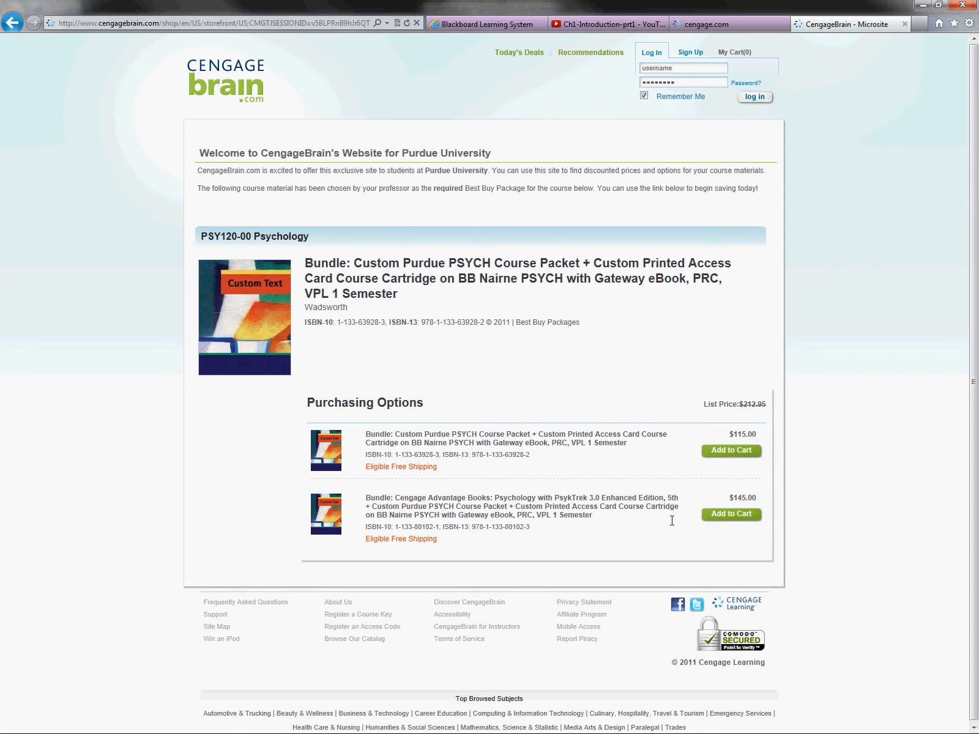
mouse_move(659, 525)
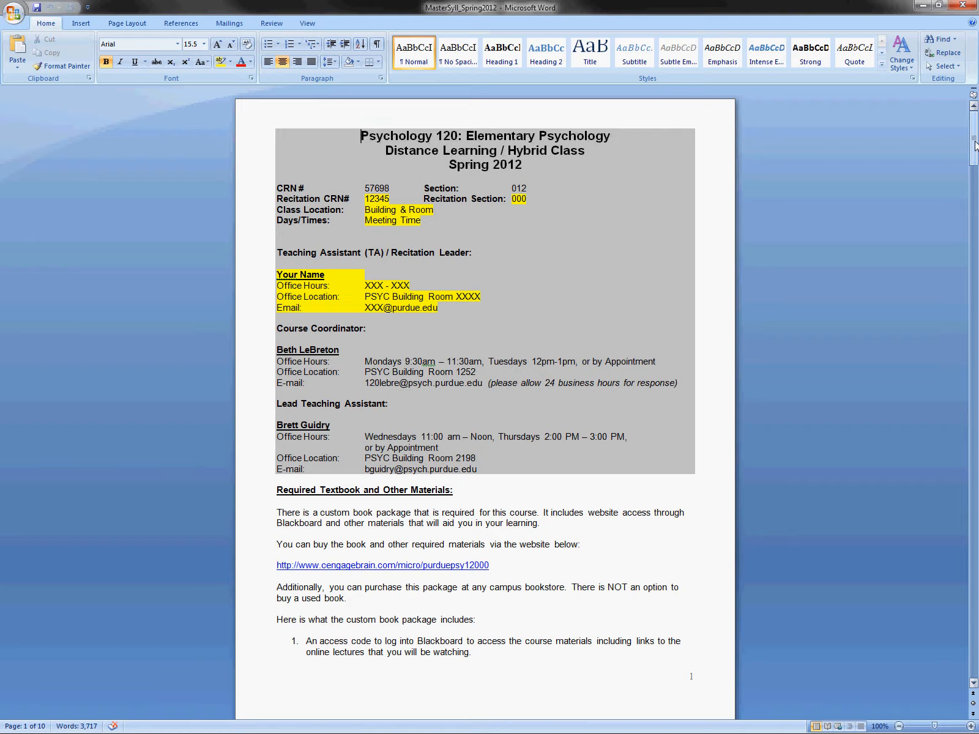
- Scroll past grading, experiment participation and disability sections to the Unit 1 calendar
scroll(down, 3)
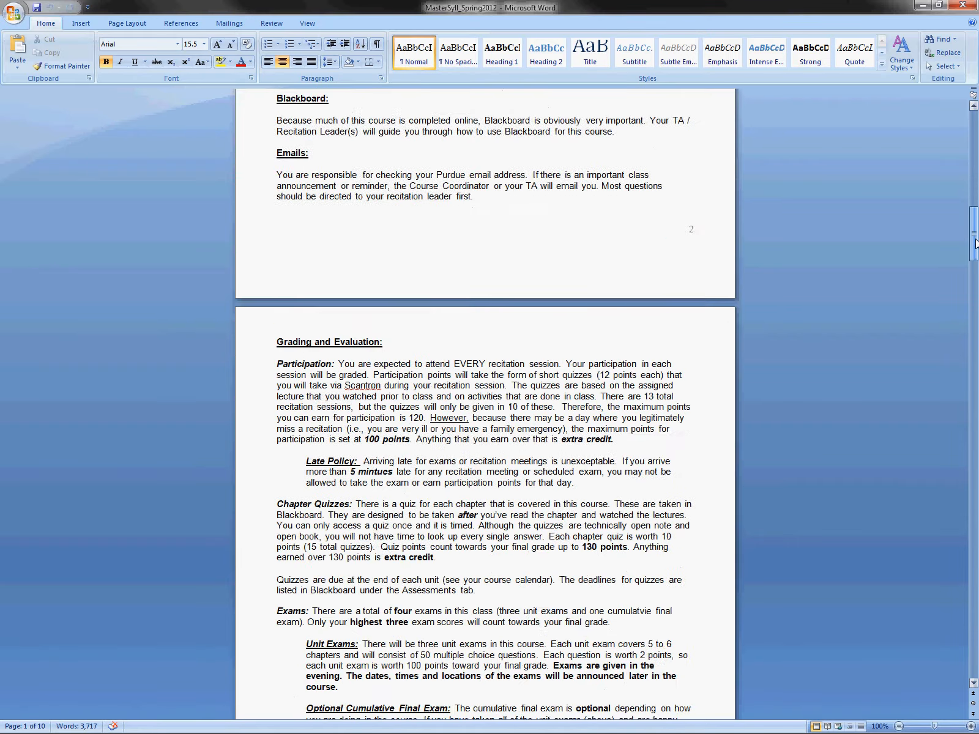
scroll(down, 3)
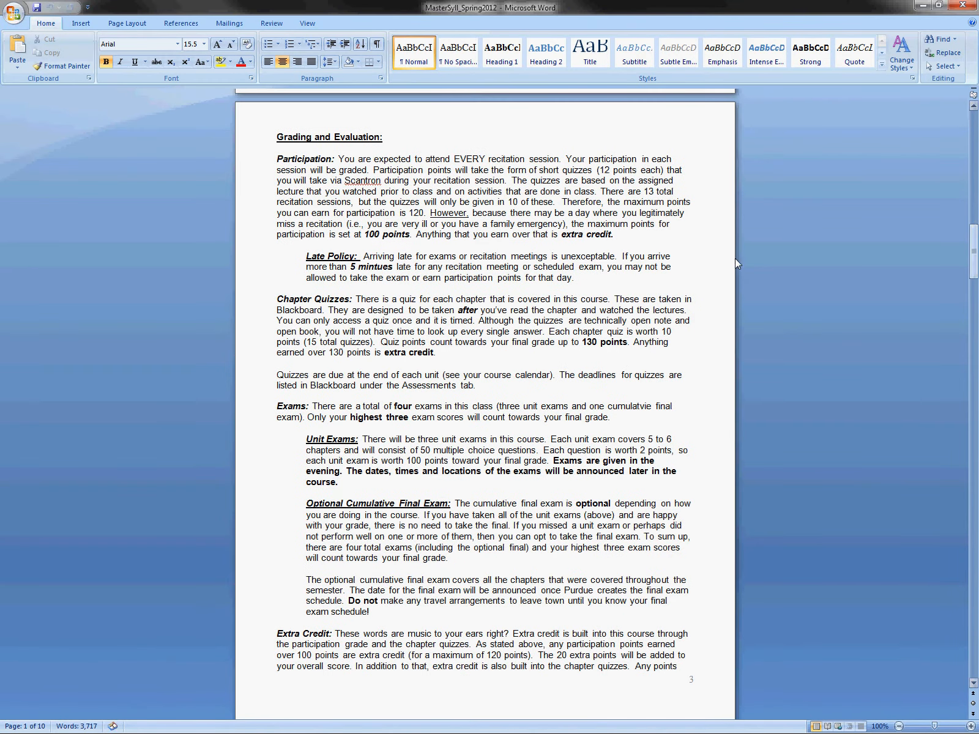
scroll(down, 3)
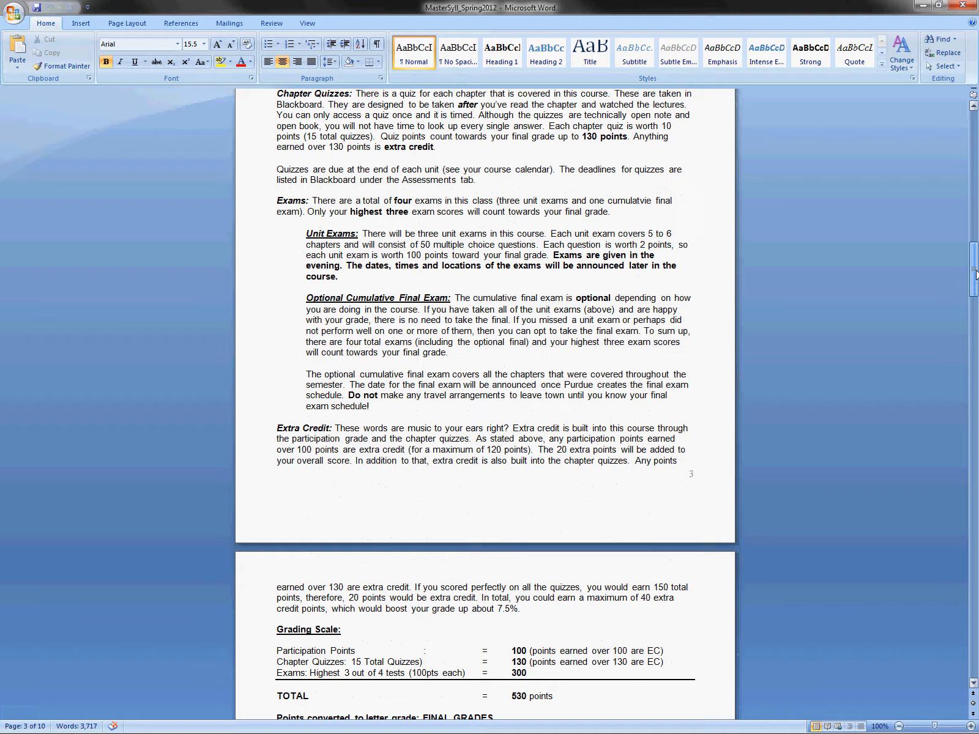
scroll(down, 3)
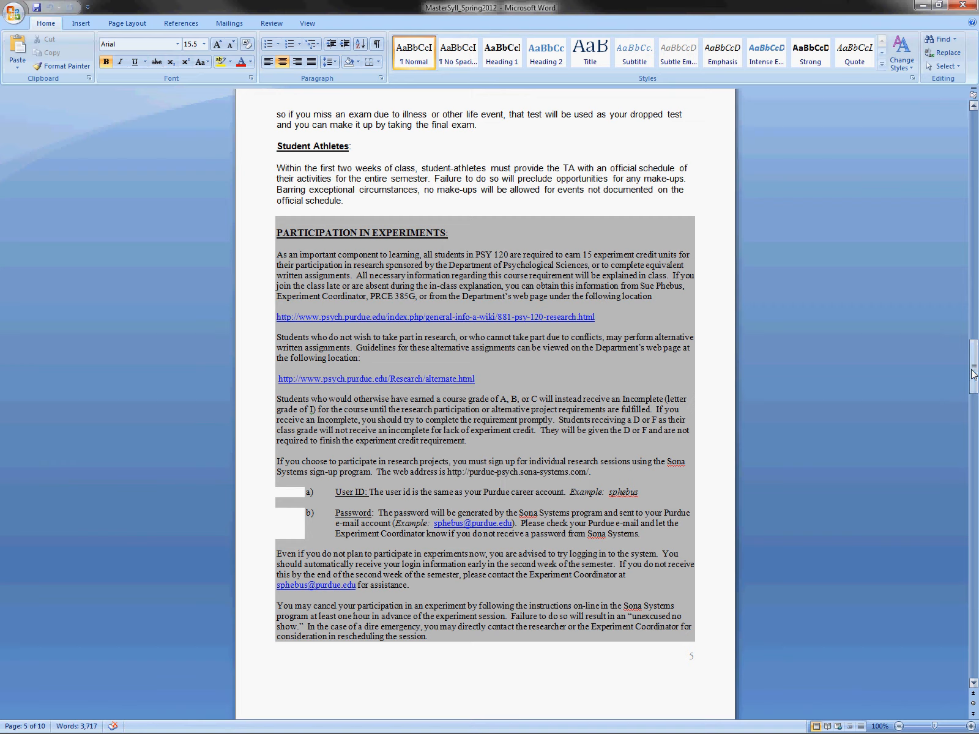
scroll(down, 3)
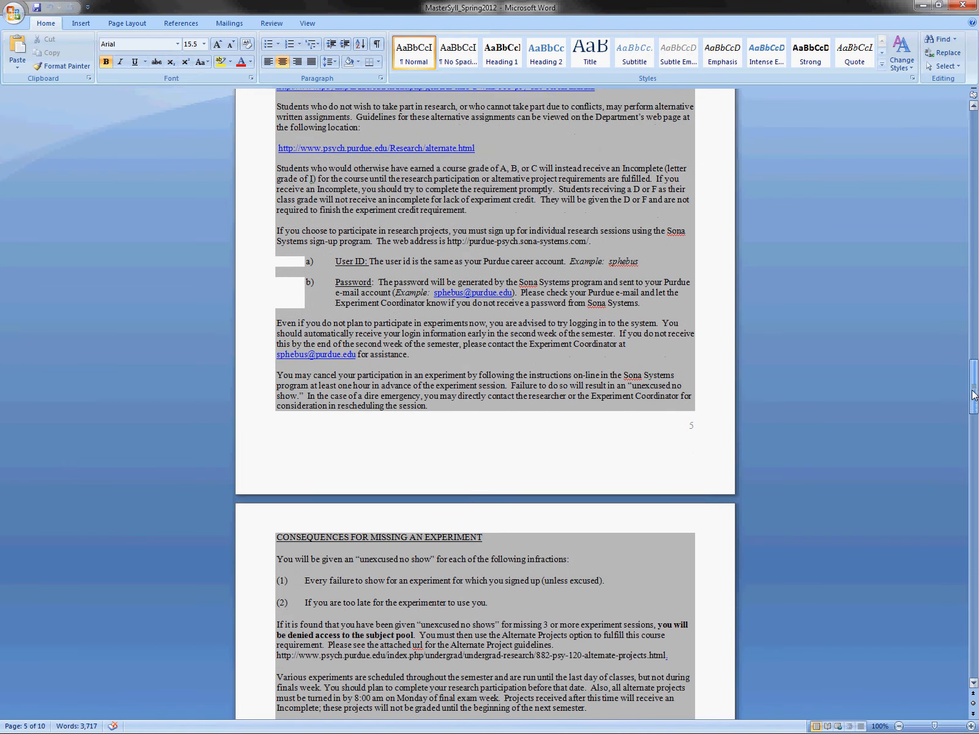
scroll(down, 3)
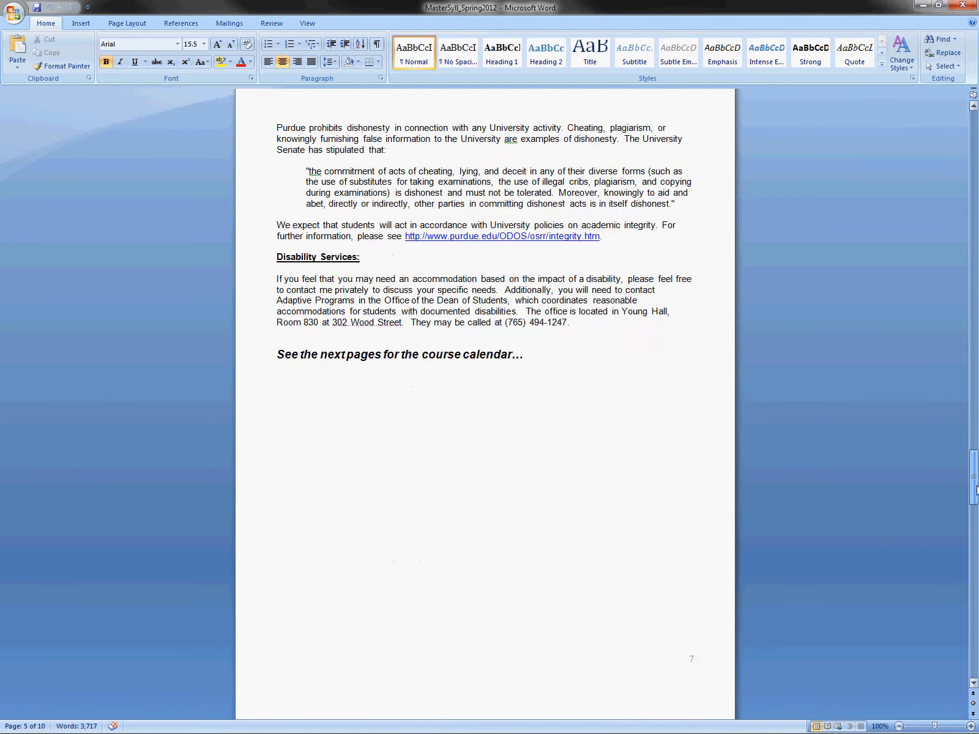
scroll(down, 3)
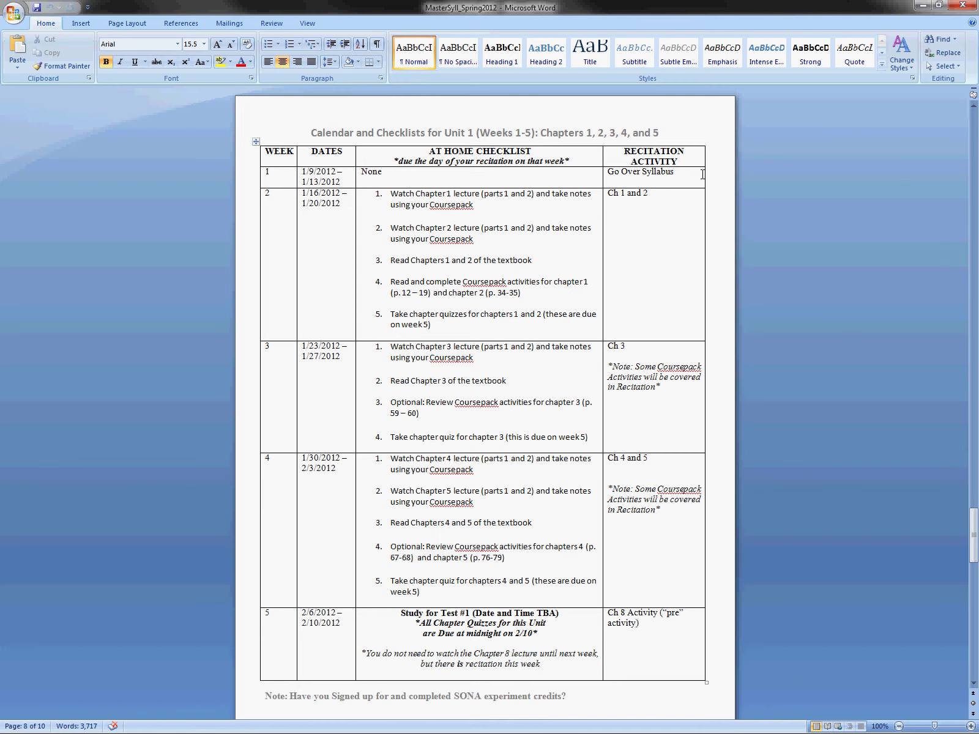
mouse_move(631, 182)
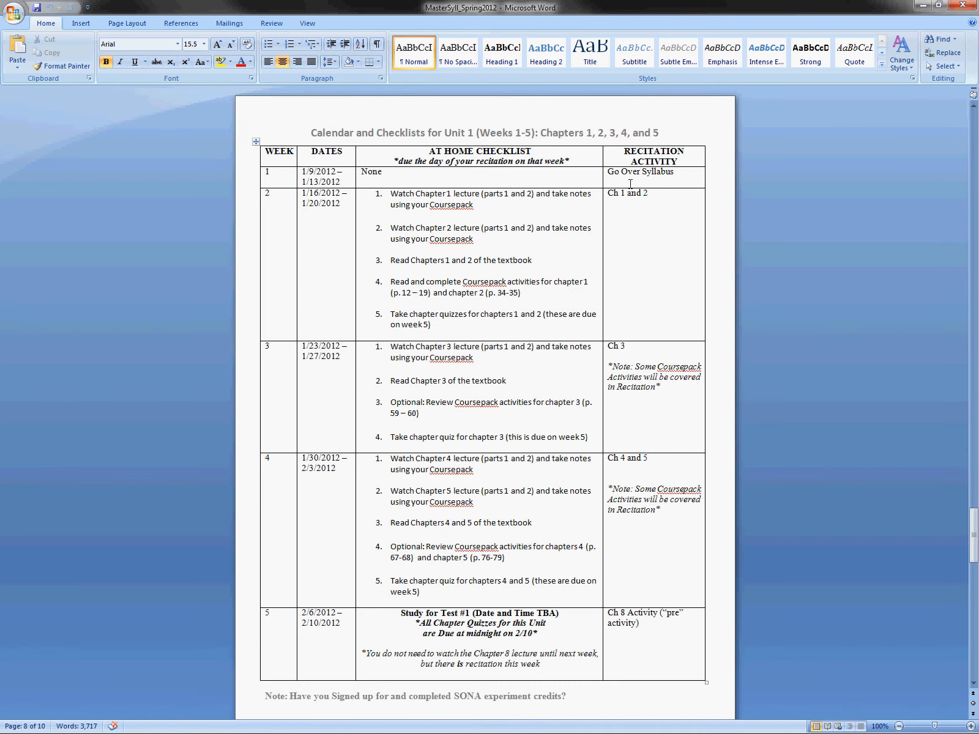
mouse_move(577, 254)
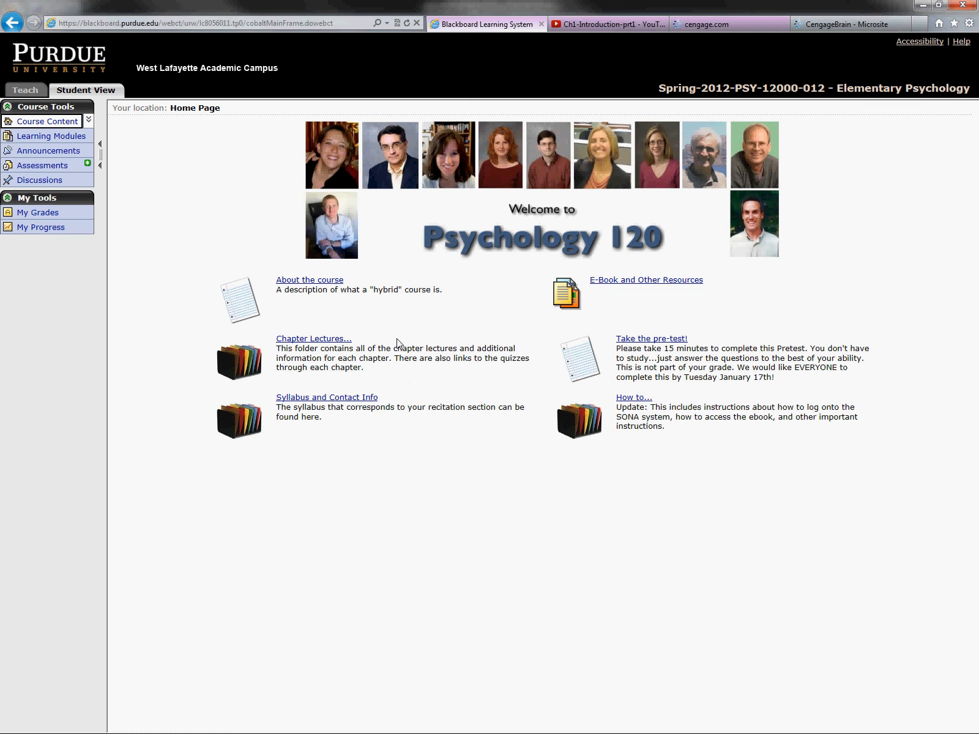
mouse_move(342, 308)
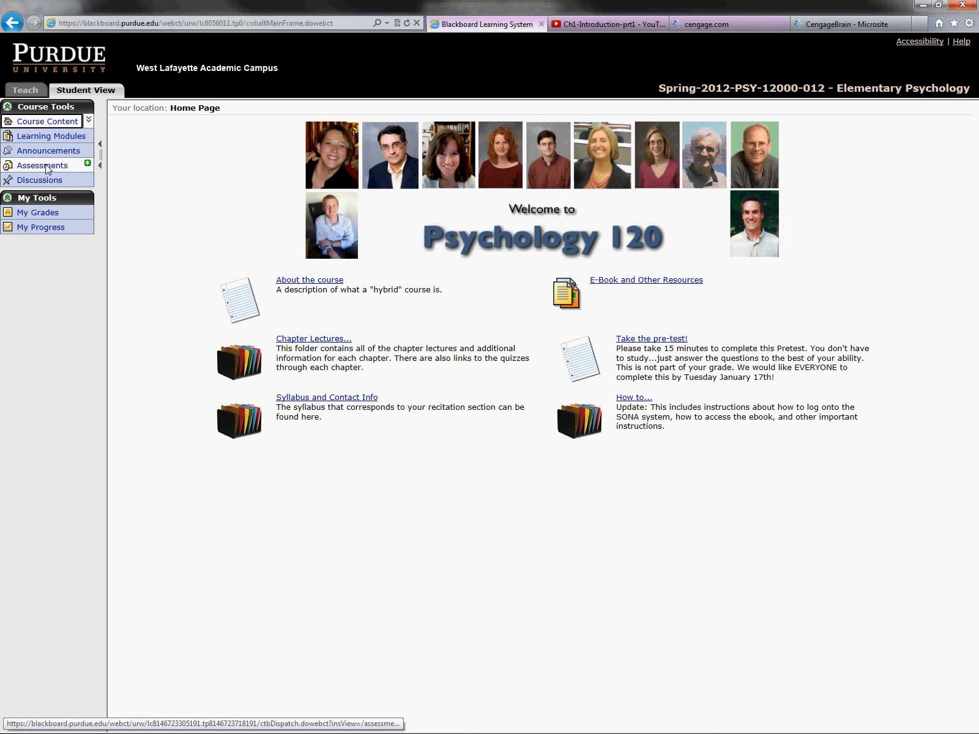
mouse_move(313, 339)
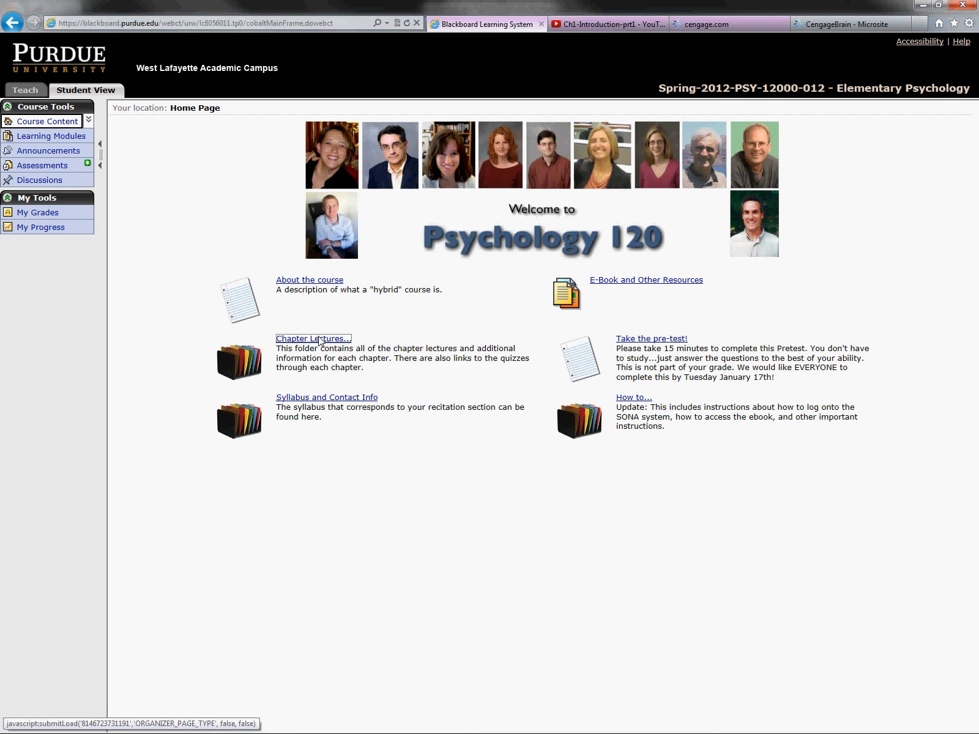
- Open Chapter Lectures from the Psychology 120 home page, reaching Chapter 1: Introduction
click(313, 339)
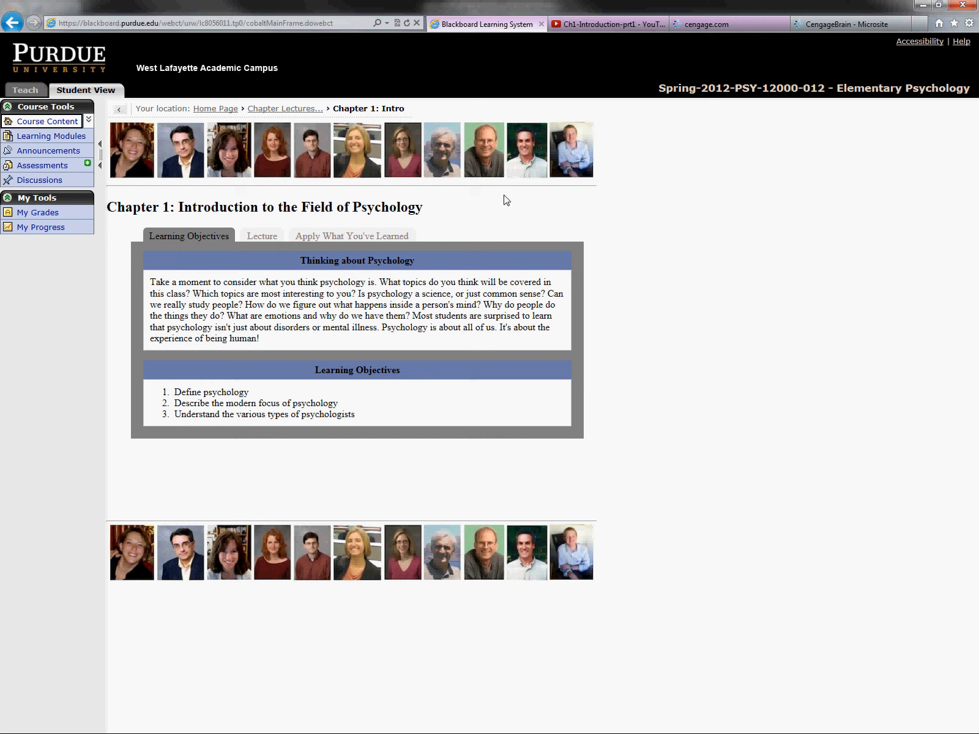
mouse_move(213, 245)
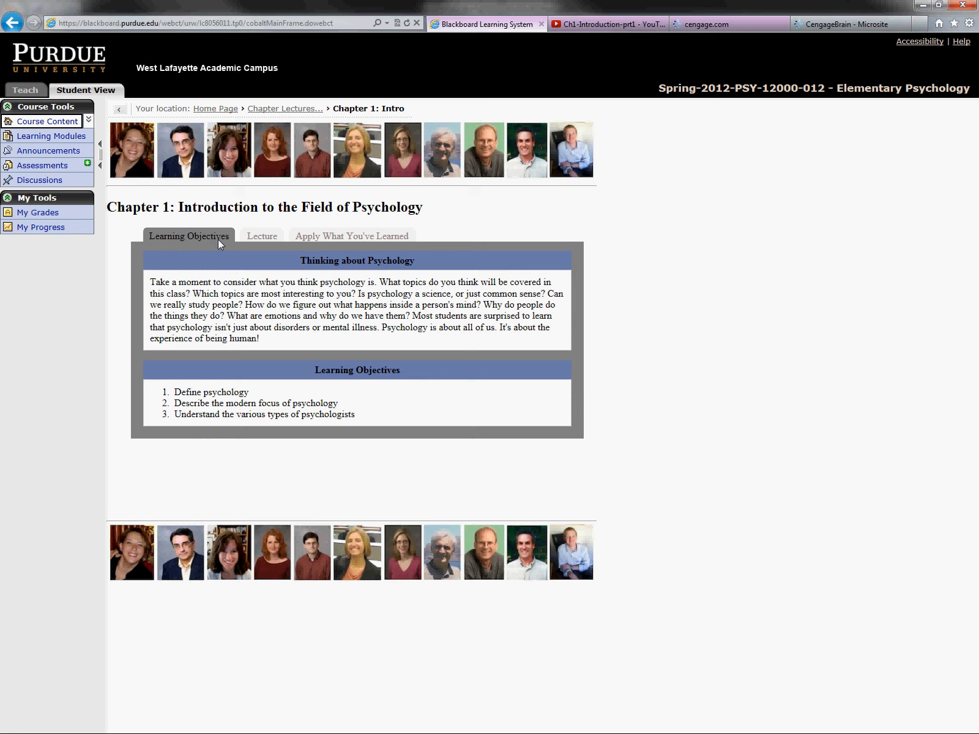
- Switch the Chapter 1 page to its Lecture tab showing Part 1 and Part 2 videos
click(262, 236)
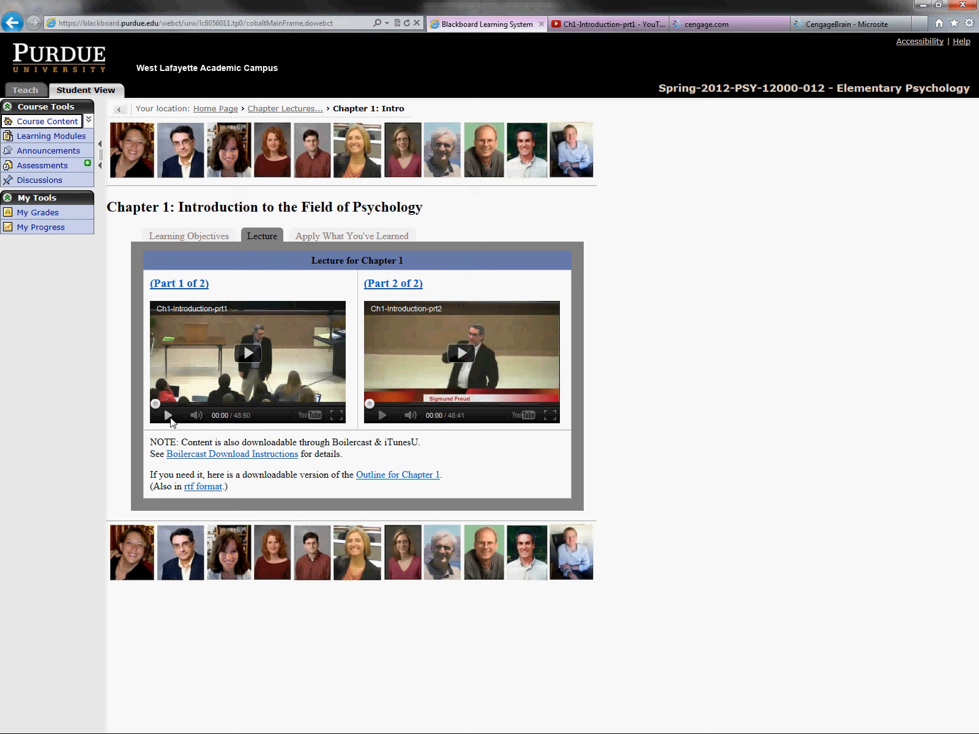
mouse_move(248, 421)
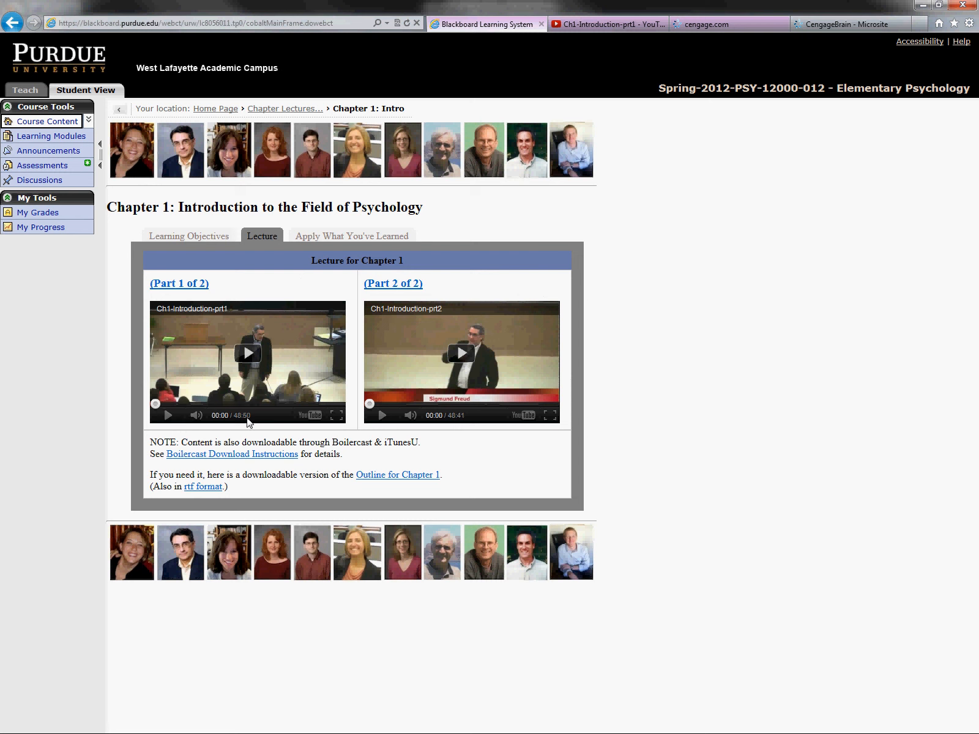
mouse_move(340, 415)
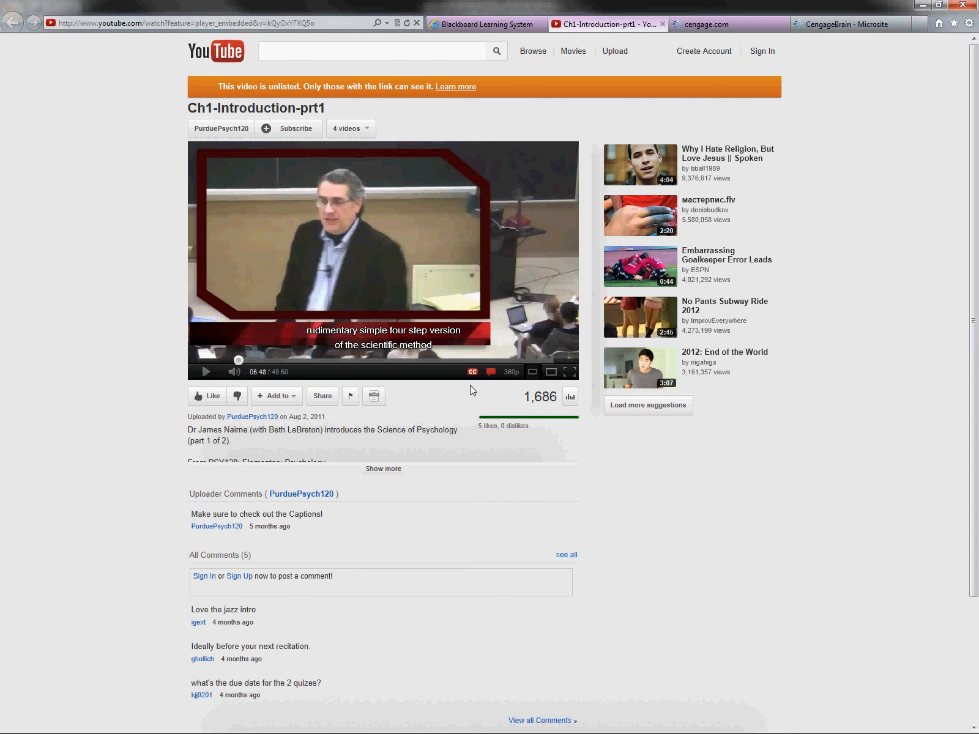
mouse_move(472, 371)
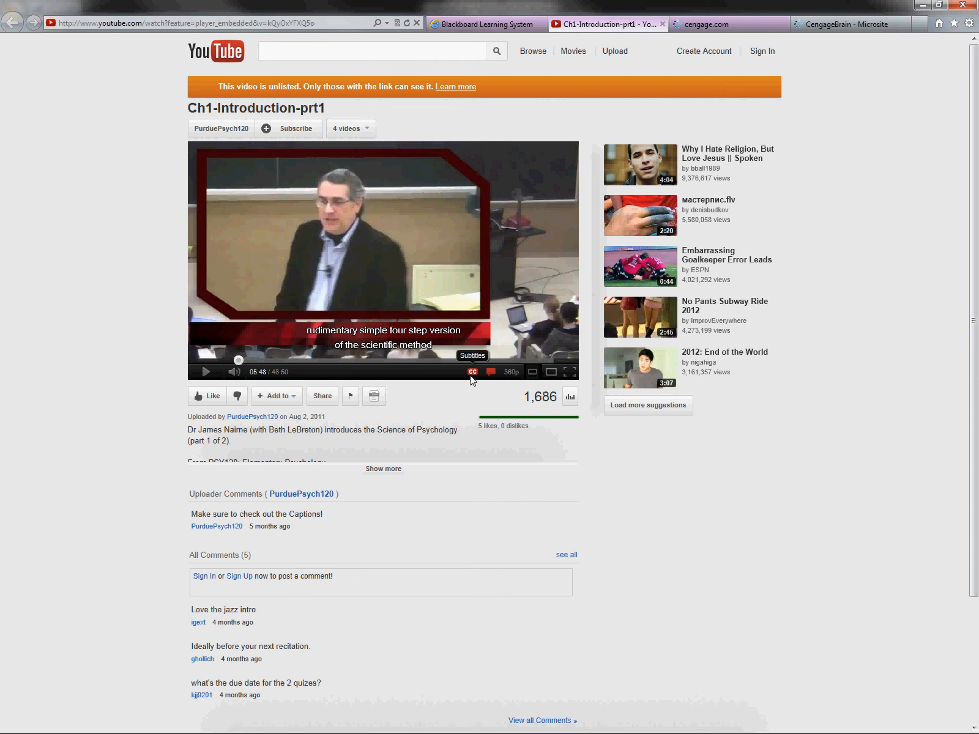
- View Part 1's caption options on YouTube, then return to the Blackboard lecture page
click(472, 372)
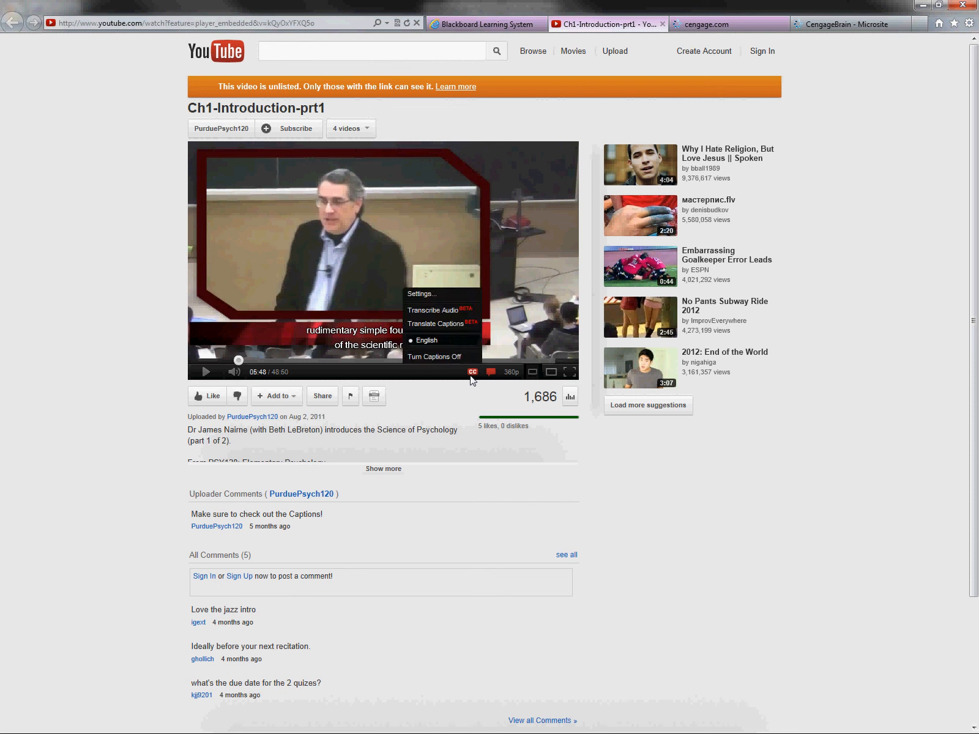
mouse_move(455, 330)
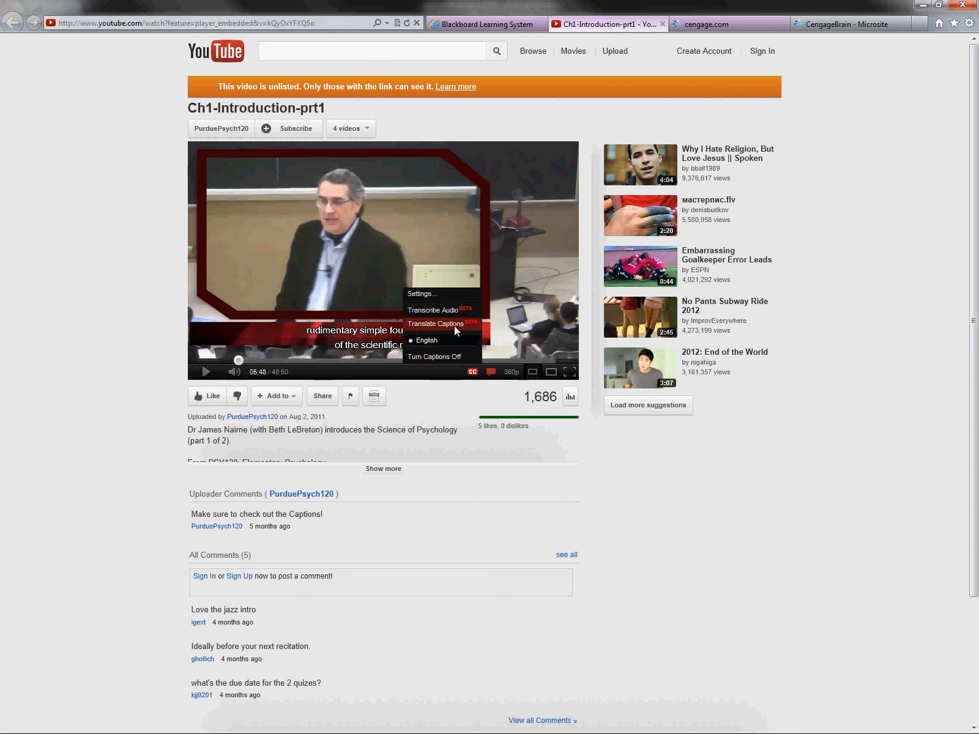
click(485, 23)
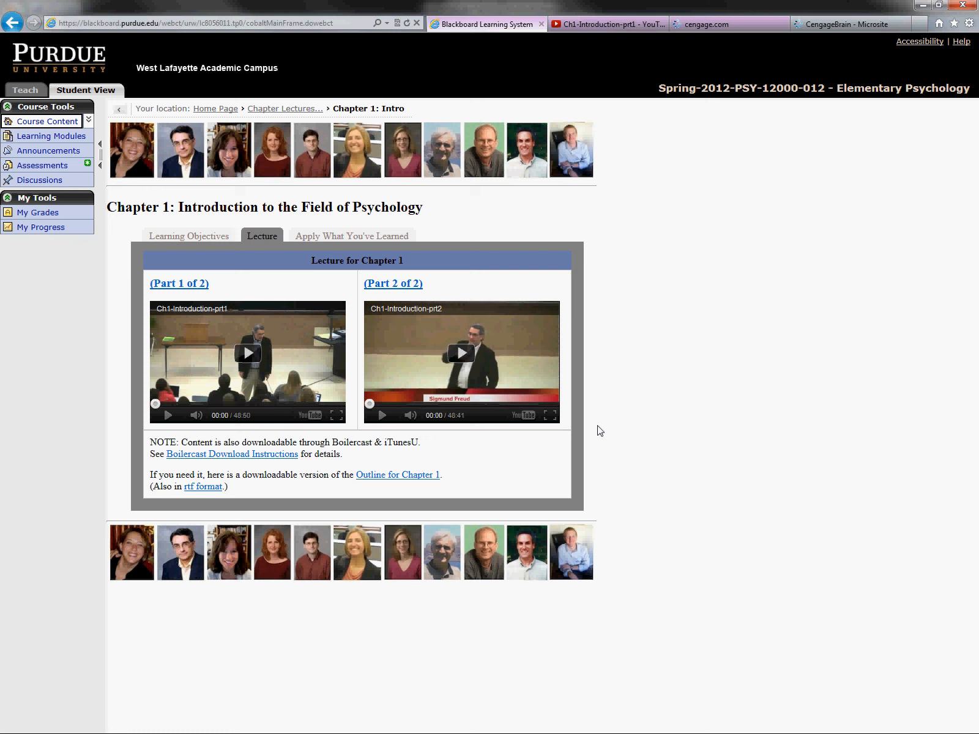